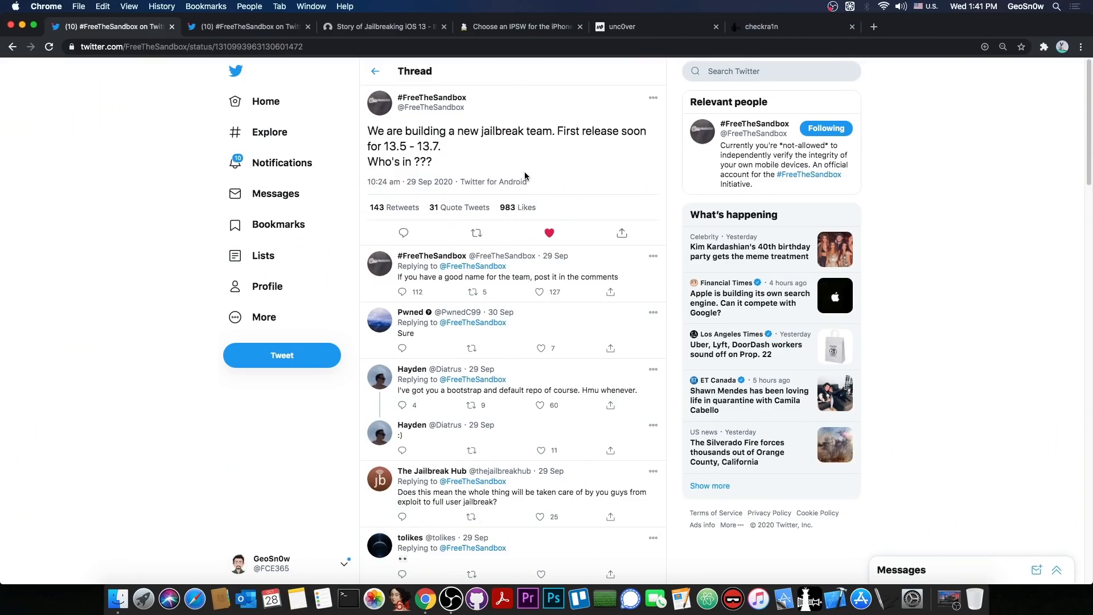
Step: Review the Black Hat iOS 13 talk, unc0ver site and jailbreak team thread across tabs
{"action": "left_click", "coordinate": [384, 27]}
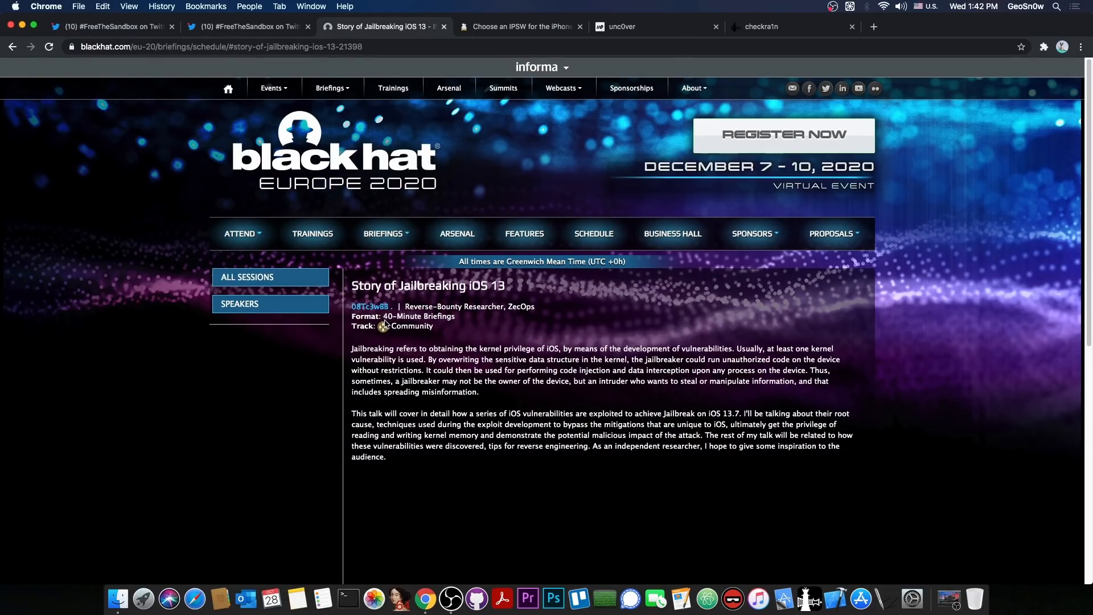
{"action": "left_click", "coordinate": [654, 26]}
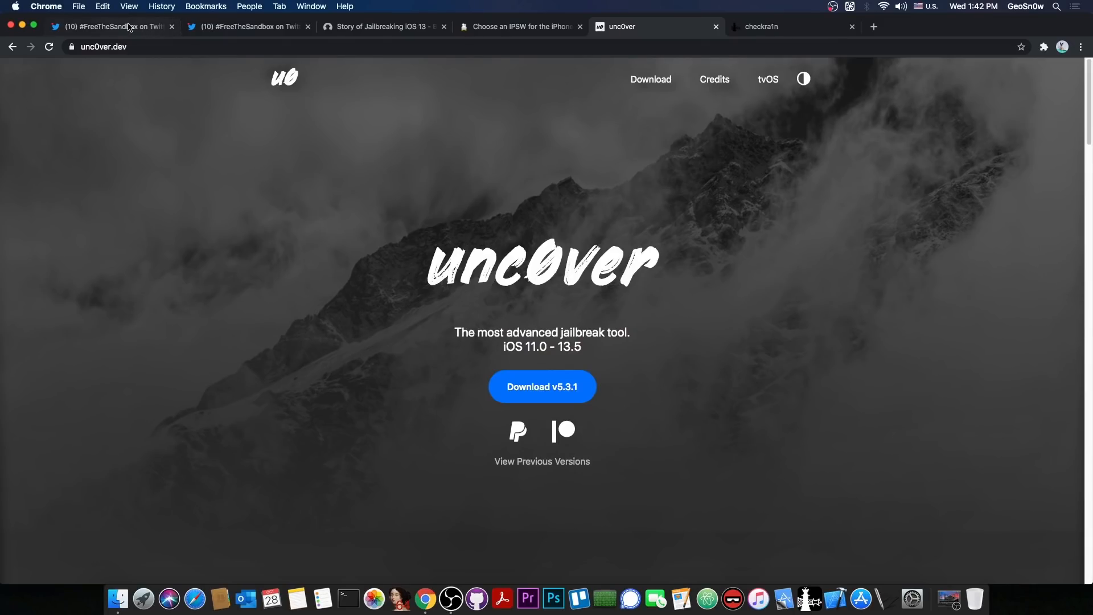
{"action": "left_click", "coordinate": [112, 27]}
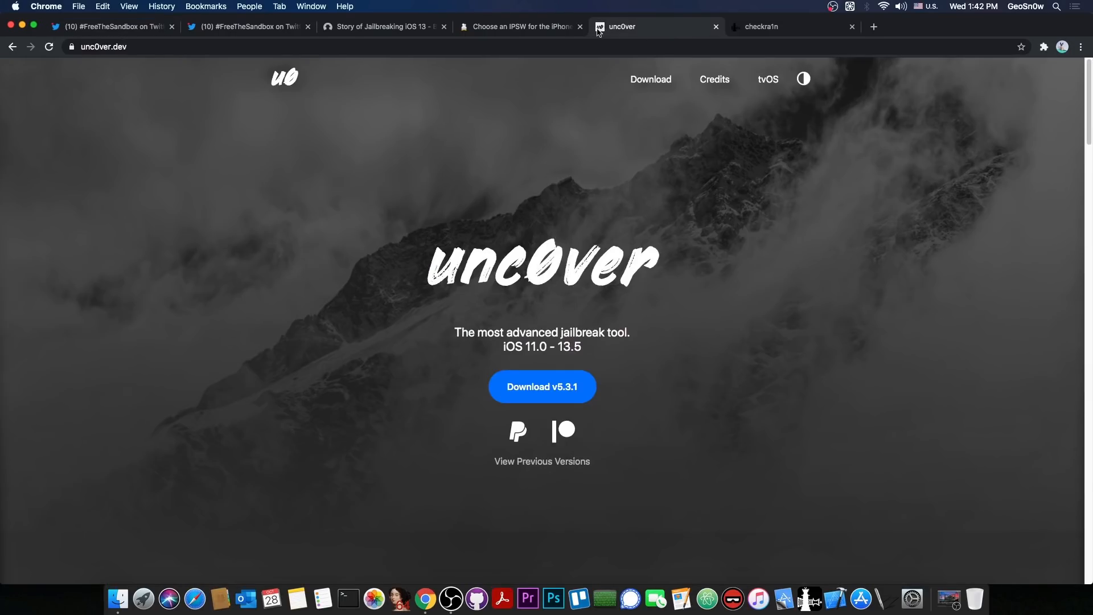
{"action": "left_click", "coordinate": [383, 27]}
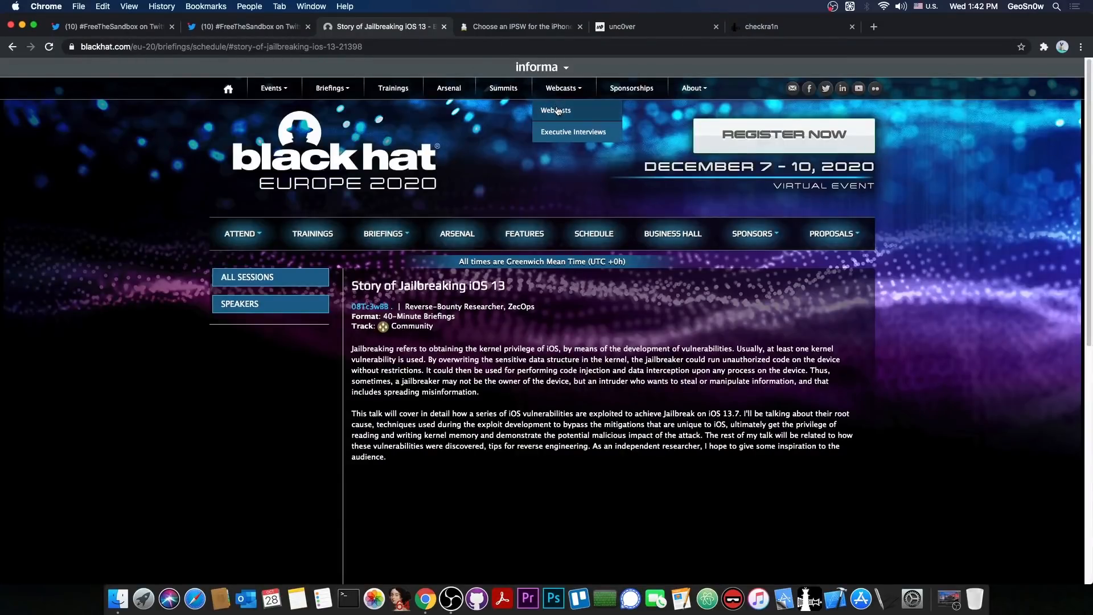
{"action": "mouse_move", "coordinate": [756, 195]}
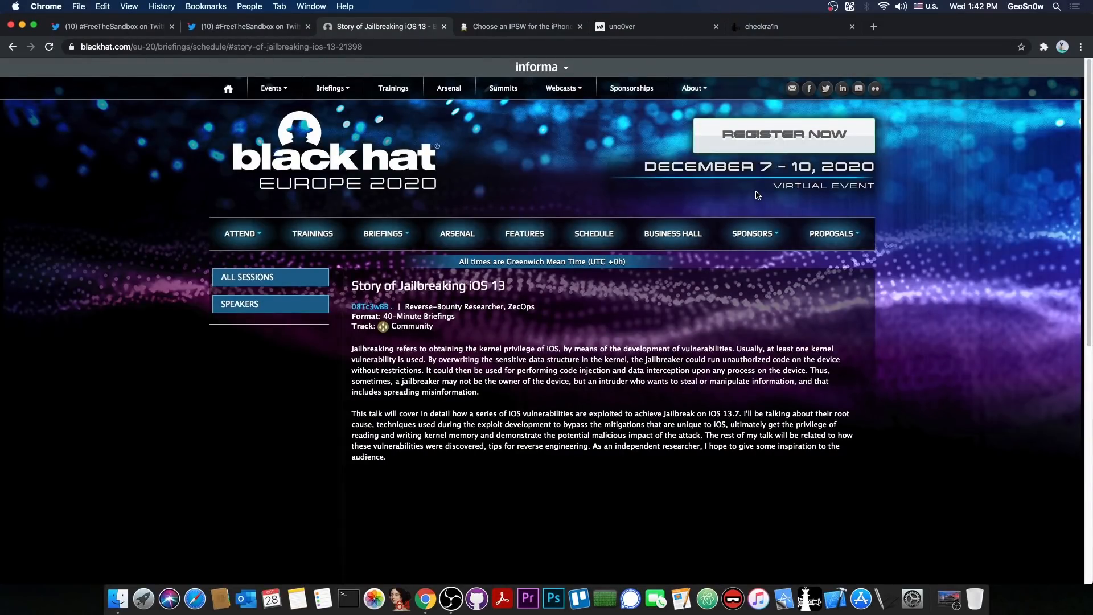
{"action": "left_click", "coordinate": [112, 27]}
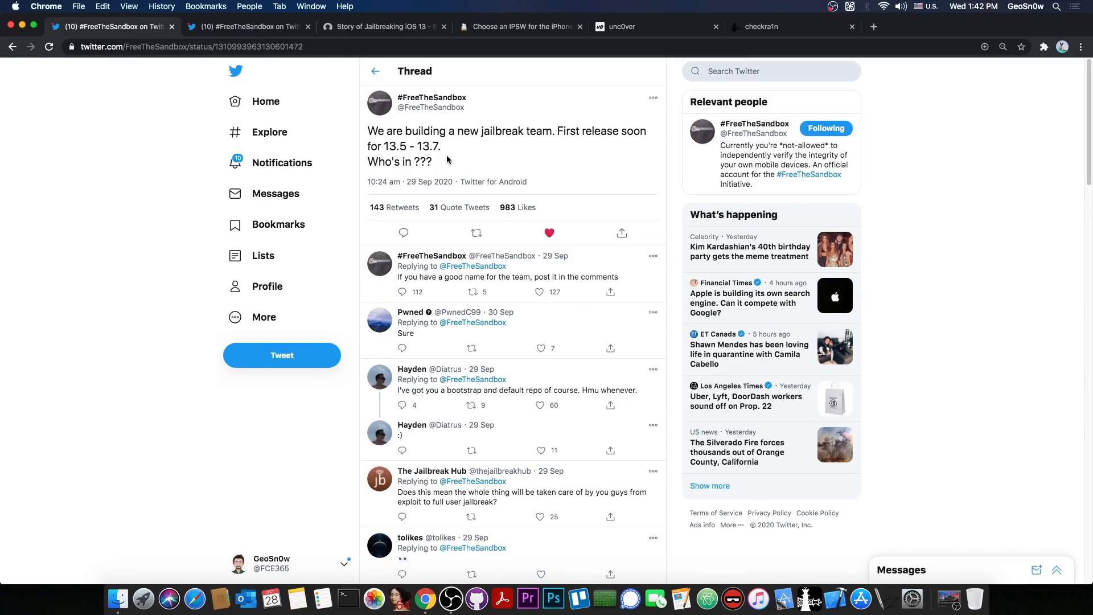
Step: Bring up the #FreeTheSandbox tweet seeking iOS 13.5.1–13.7 testers
{"action": "left_click", "coordinate": [248, 27]}
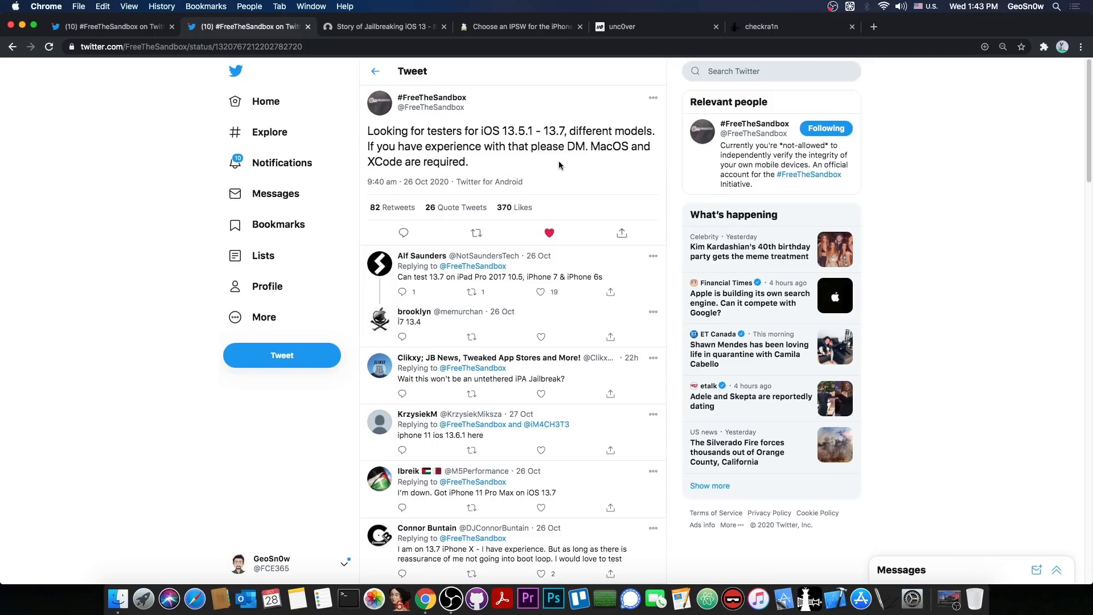
{"action": "mouse_move", "coordinate": [610, 182]}
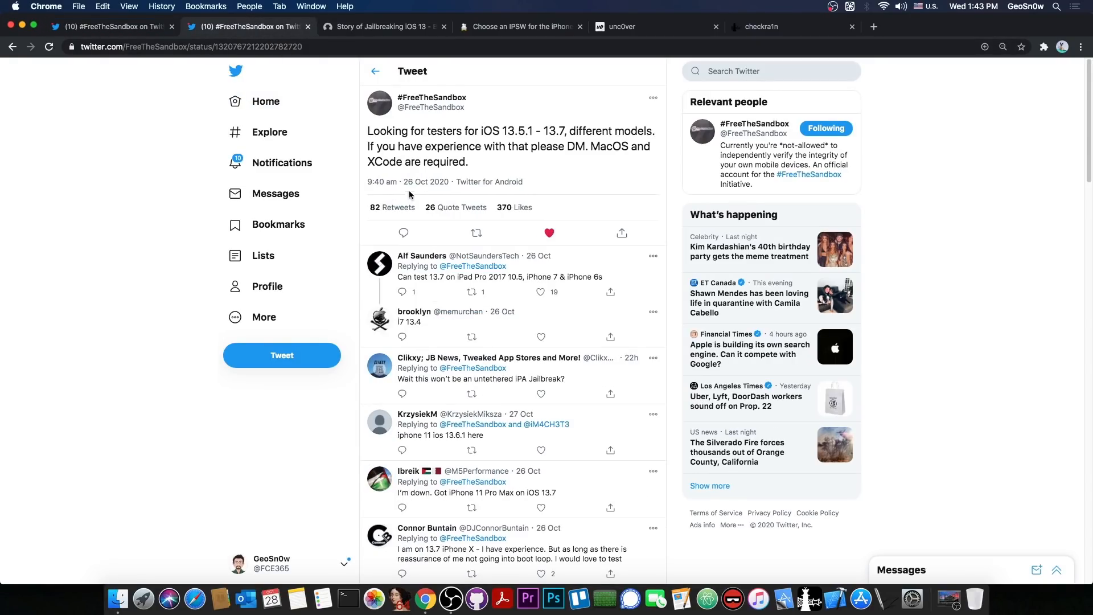
{"action": "mouse_move", "coordinate": [407, 186]}
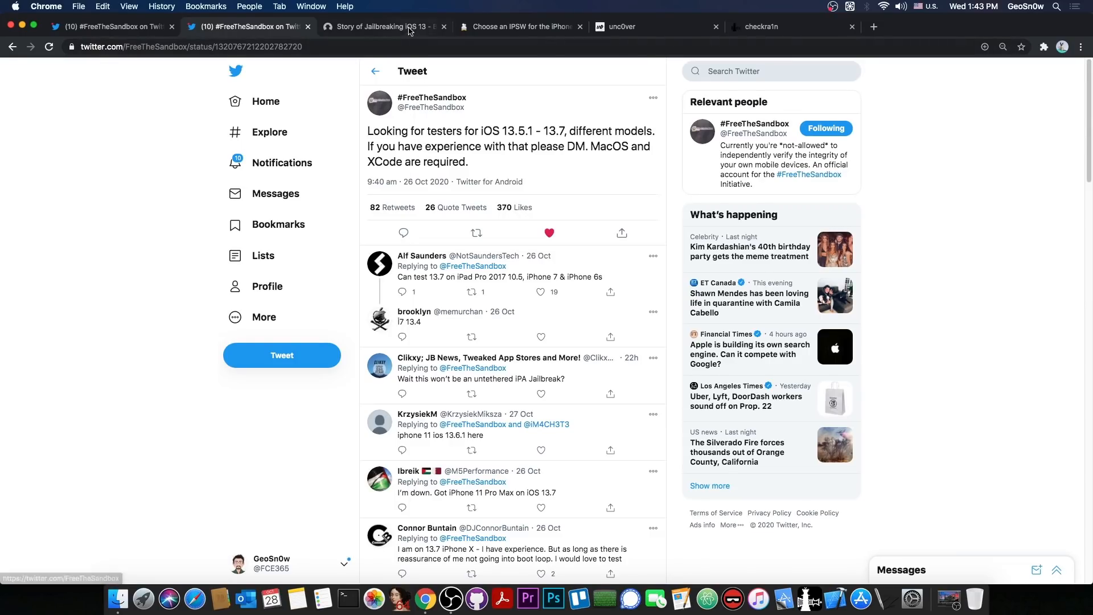
Step: Revisit the Black Hat 'Story of Jailbreaking iOS 13' talk, then the checkra1n site
{"action": "left_click", "coordinate": [383, 26]}
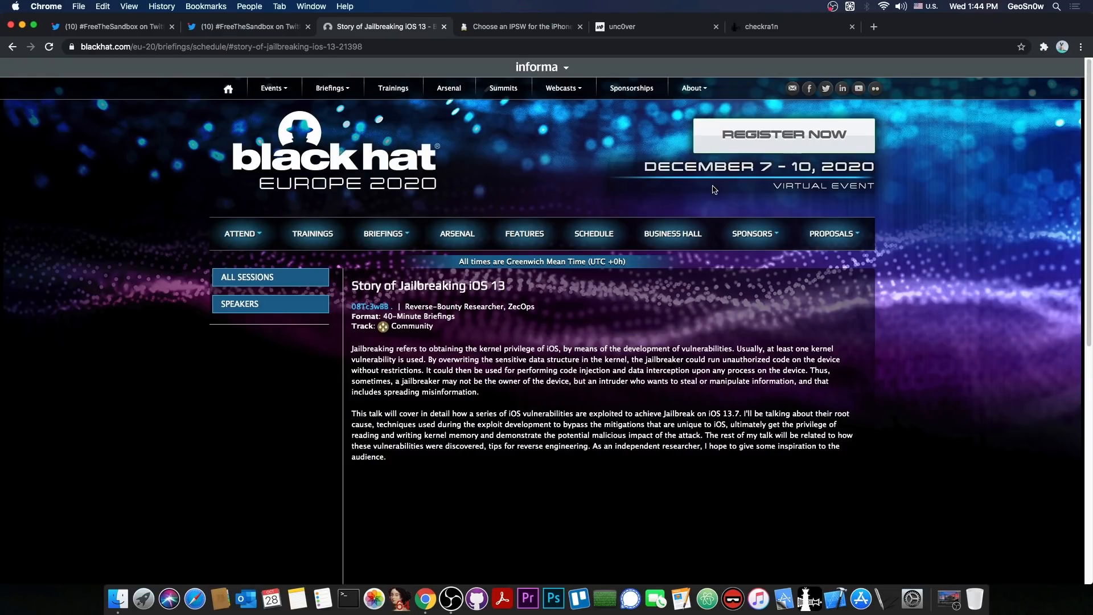
{"action": "mouse_move", "coordinate": [562, 302]}
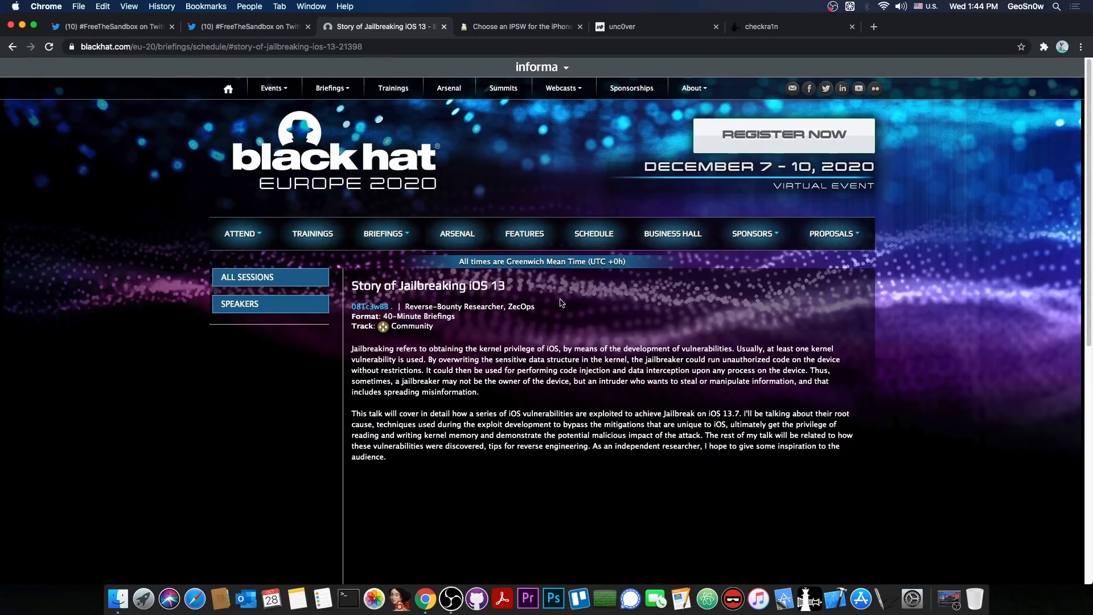
{"action": "mouse_move", "coordinate": [249, 27]}
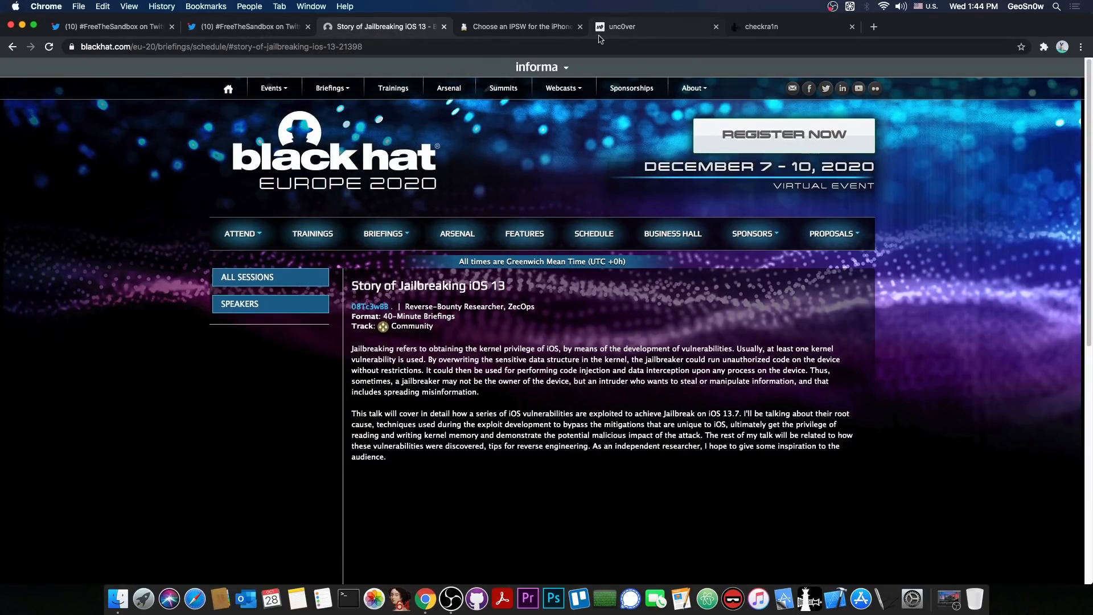
{"action": "left_click", "coordinate": [792, 27]}
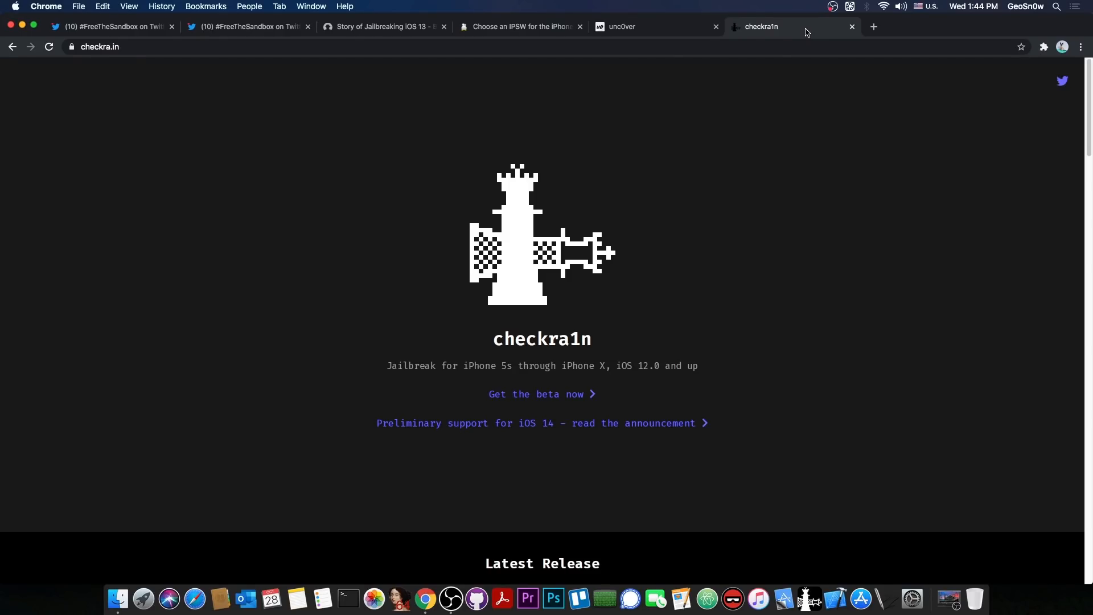
Step: Scroll through the checkra1n 0.11.0 beta notes supporting iOS 12.0–13.7, then back to the header
{"action": "scroll", "scroll_direction": "down", "scroll_amount": 3}
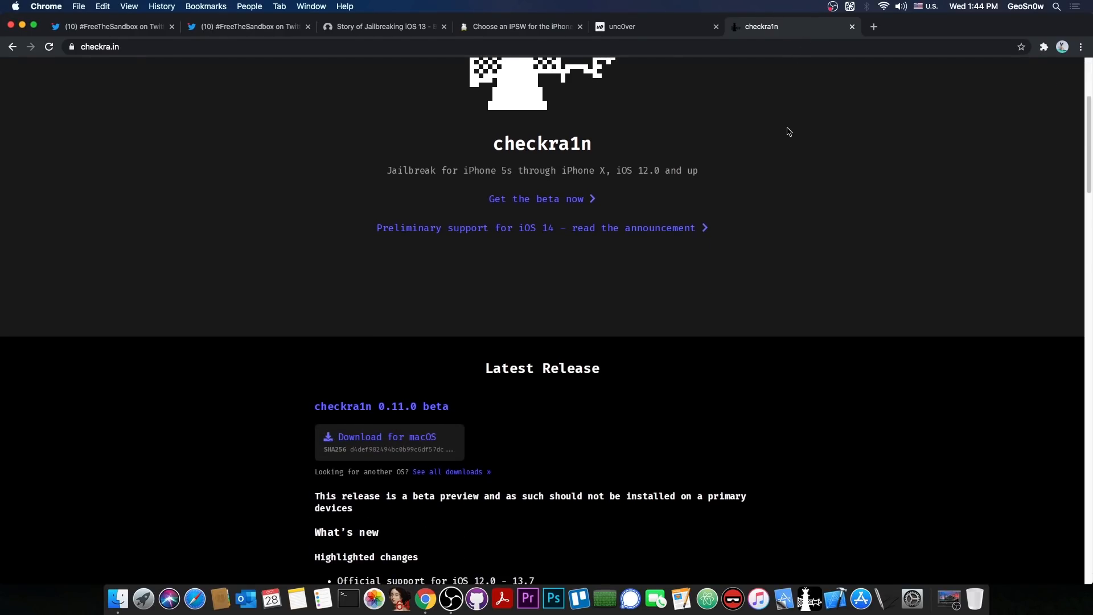
{"action": "scroll", "scroll_direction": "down", "scroll_amount": 3}
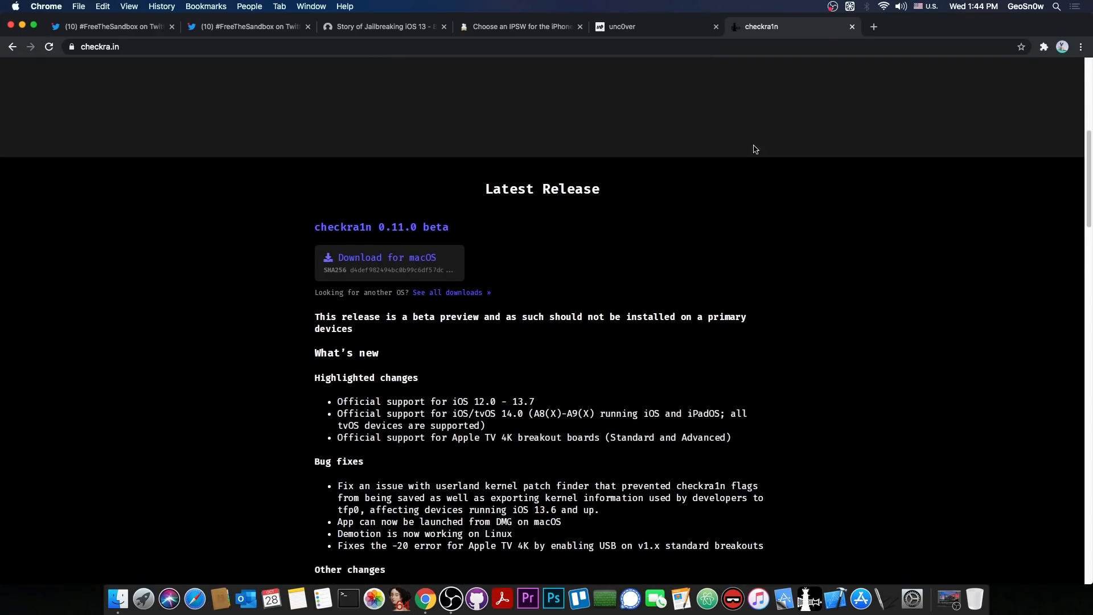
{"action": "scroll", "scroll_direction": "down", "scroll_amount": 3}
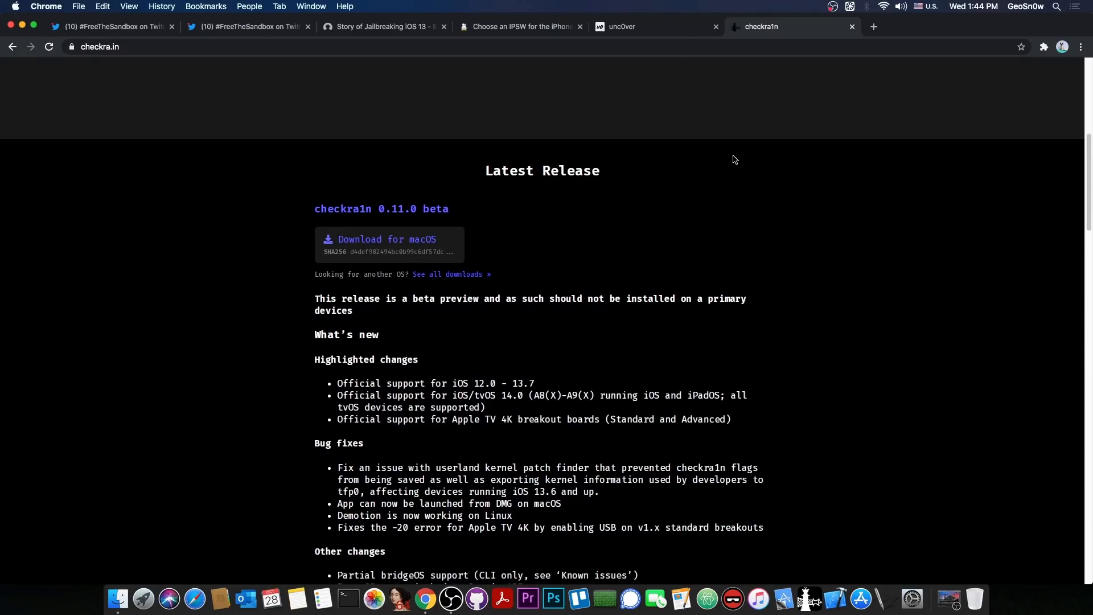
{"action": "scroll", "scroll_direction": "down", "scroll_amount": 3}
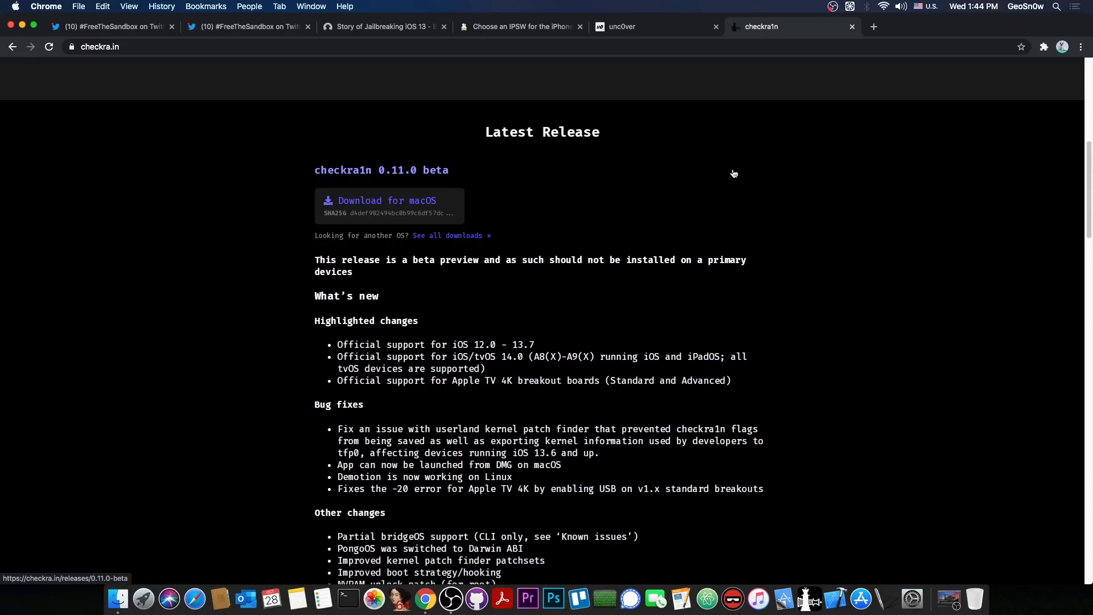
{"action": "scroll", "scroll_direction": "up", "scroll_amount": 3}
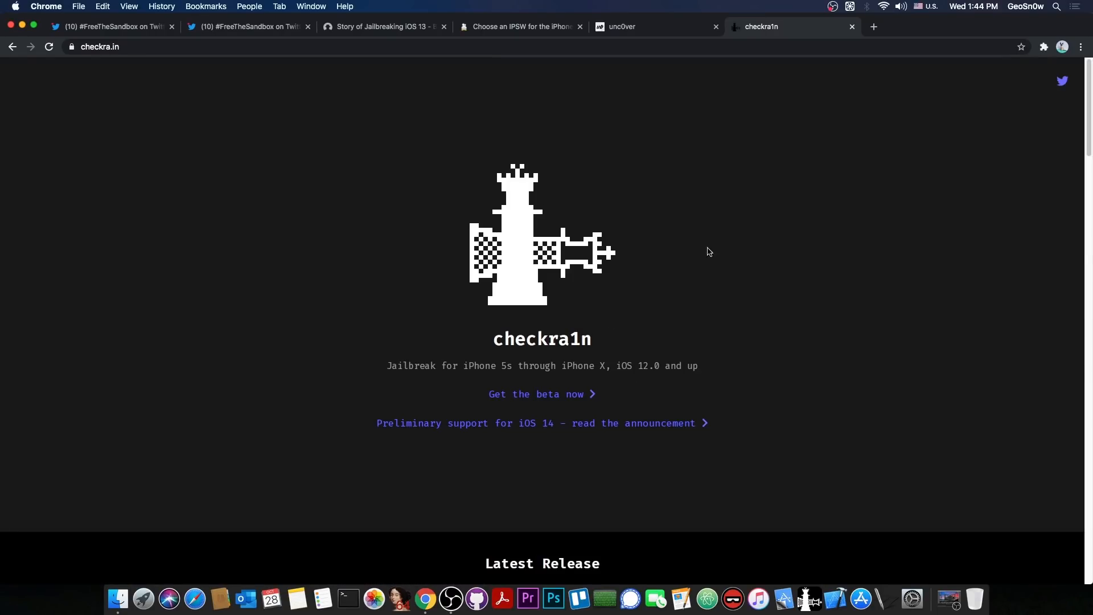
{"action": "mouse_move", "coordinate": [606, 295]}
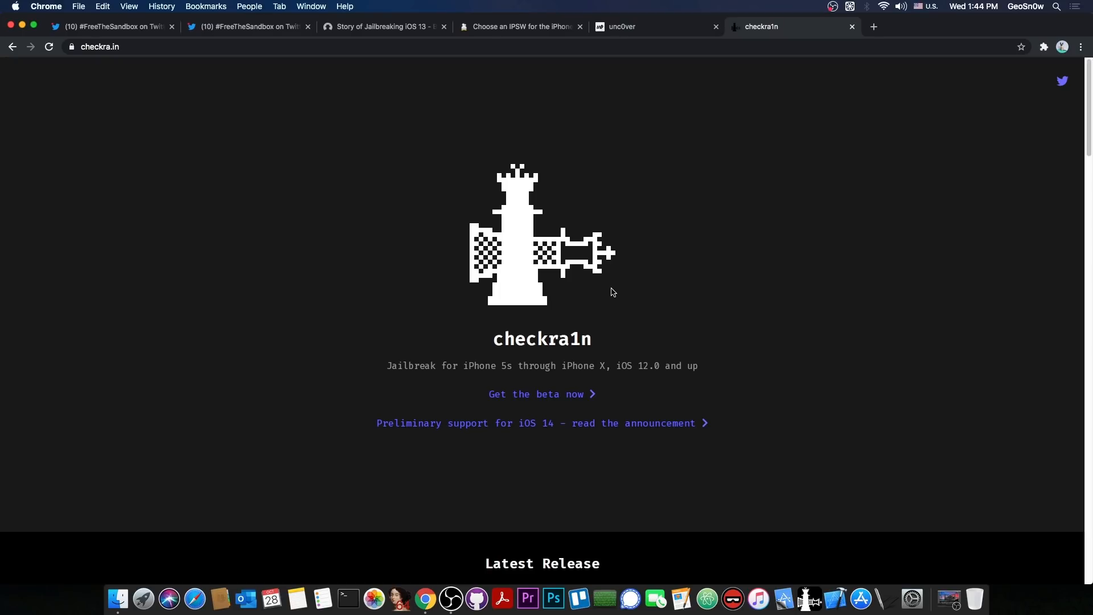
{"action": "mouse_move", "coordinate": [852, 31]}
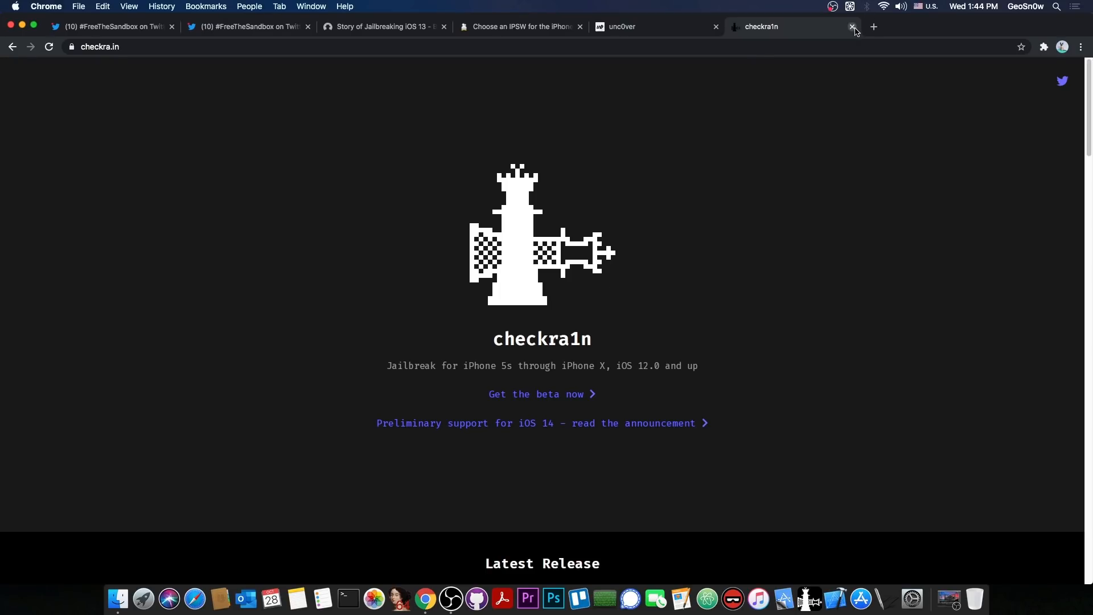
Step: Close the checkra1n tab and return to the Black Hat jailbreaking talk
{"action": "left_click", "coordinate": [853, 26]}
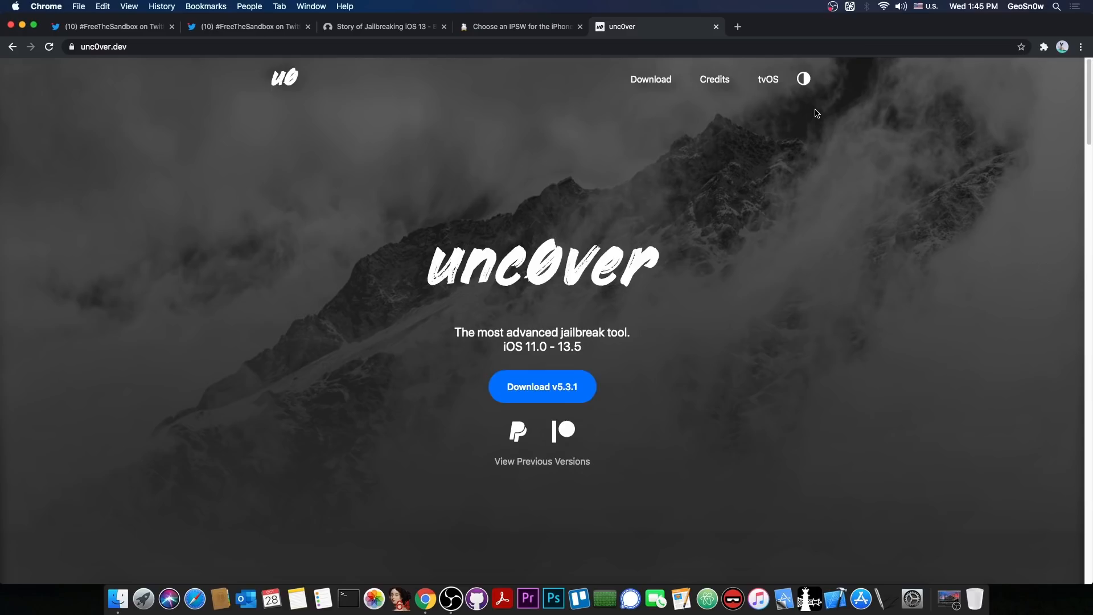
{"action": "mouse_move", "coordinate": [456, 358]}
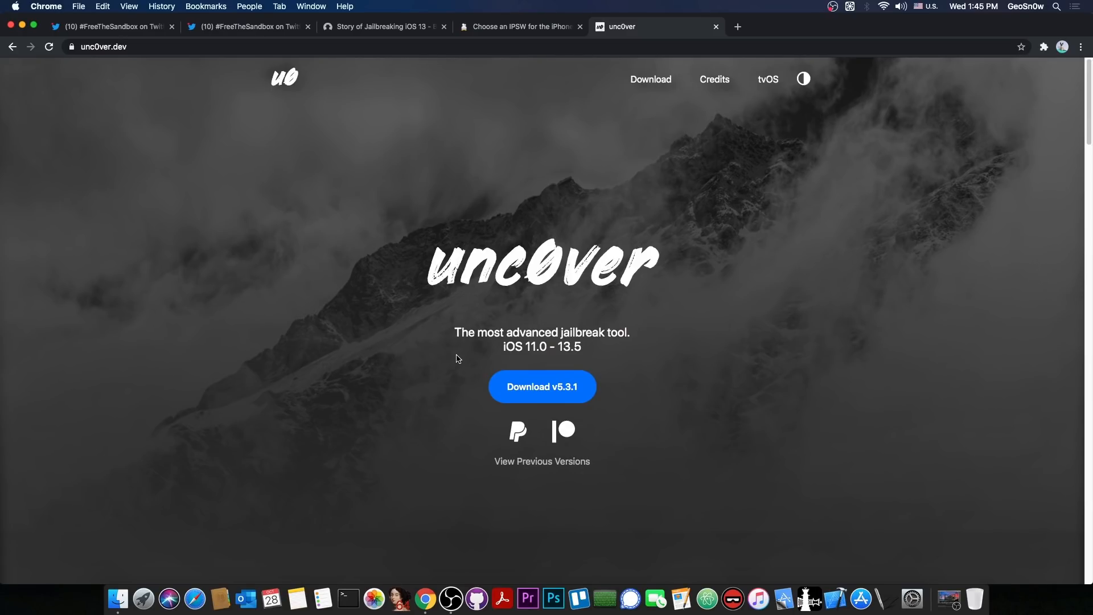
{"action": "mouse_move", "coordinate": [388, 38]}
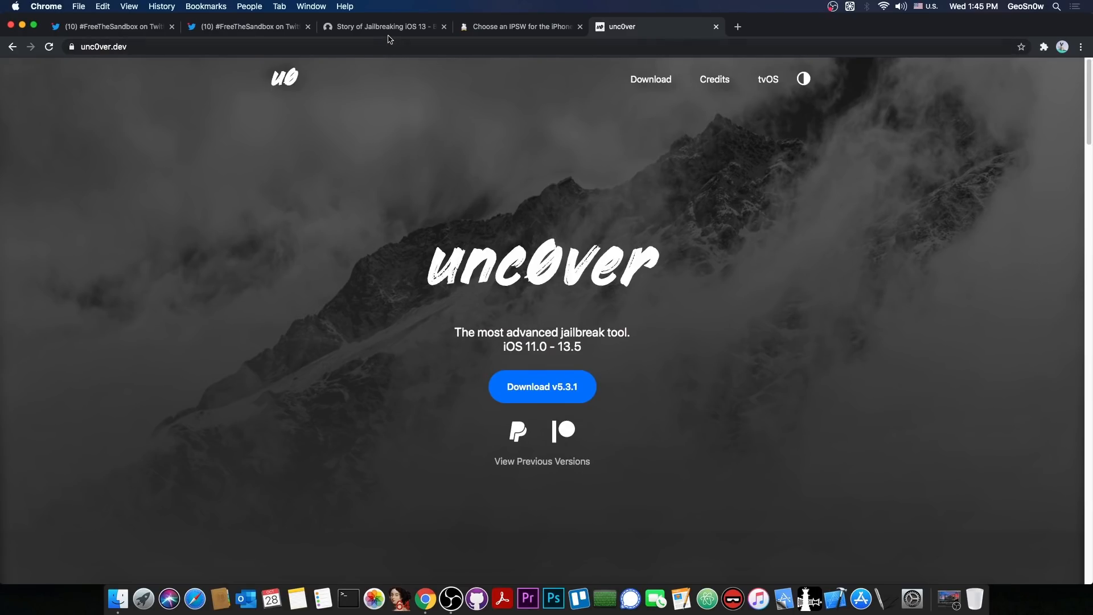
{"action": "left_click", "coordinate": [383, 27]}
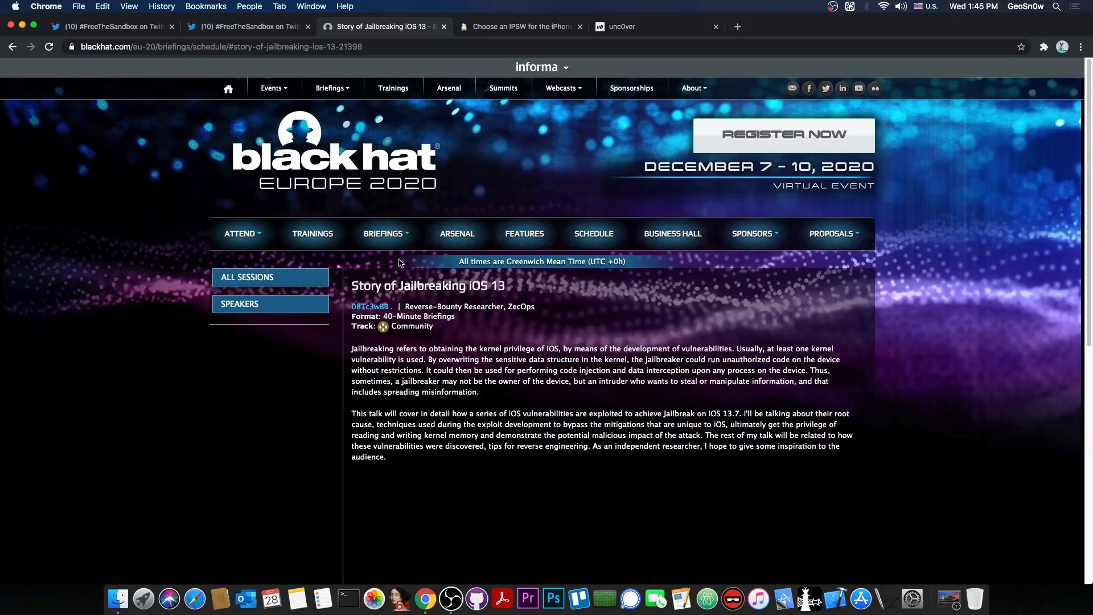
Step: Show the iPhone 11 Pro IPSW list with only iOS 14.1 signed, after glancing at the testers tweet
{"action": "left_click", "coordinate": [519, 27]}
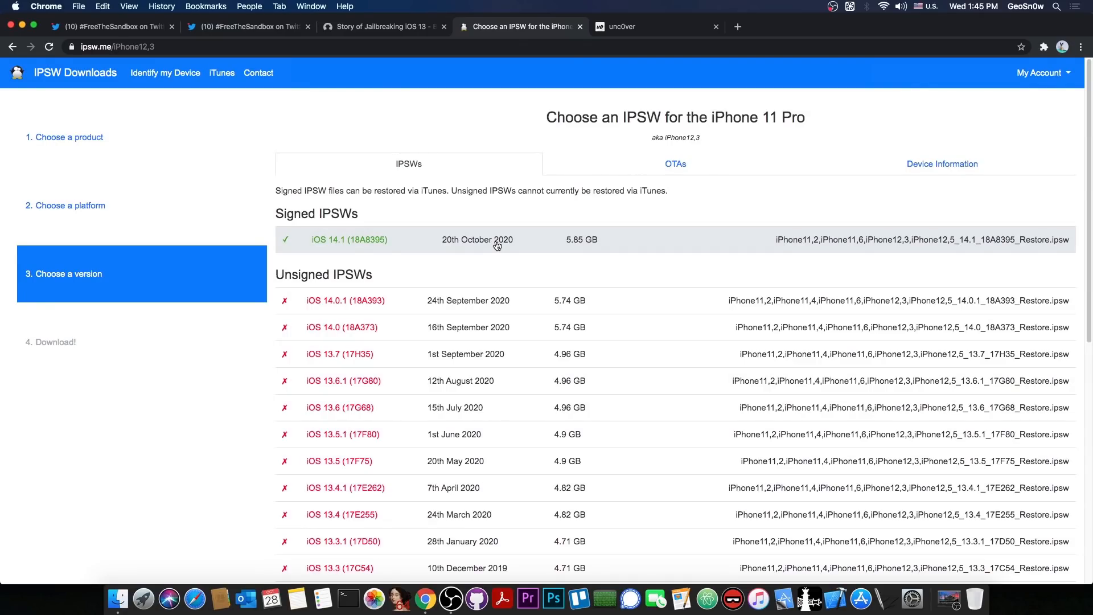
{"action": "mouse_move", "coordinate": [434, 305]}
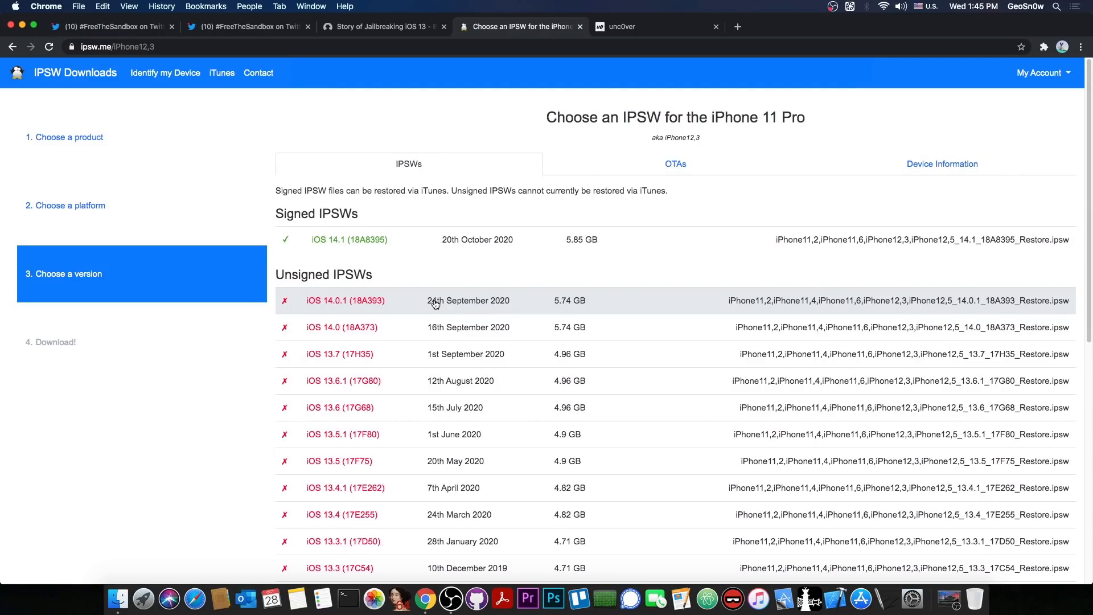
{"action": "left_click", "coordinate": [247, 27]}
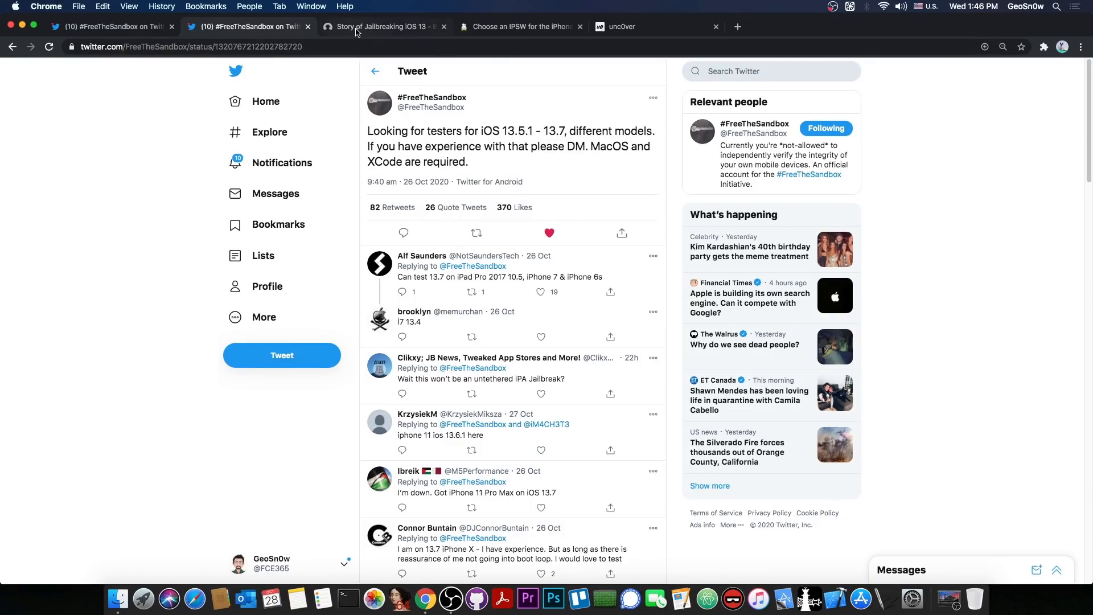
{"action": "mouse_move", "coordinate": [516, 27]}
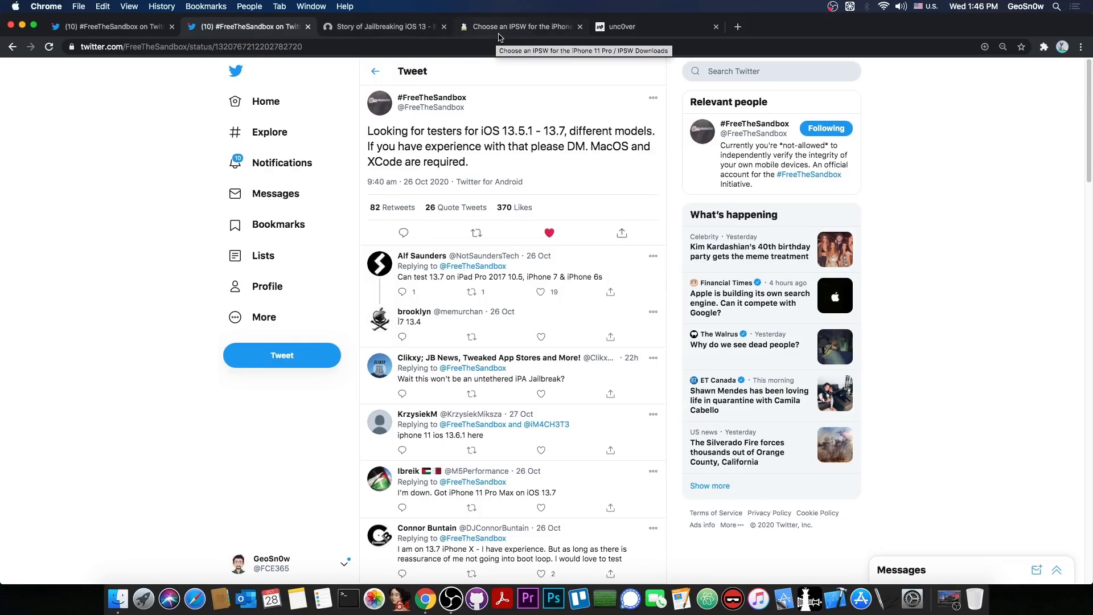
{"action": "left_click", "coordinate": [519, 27]}
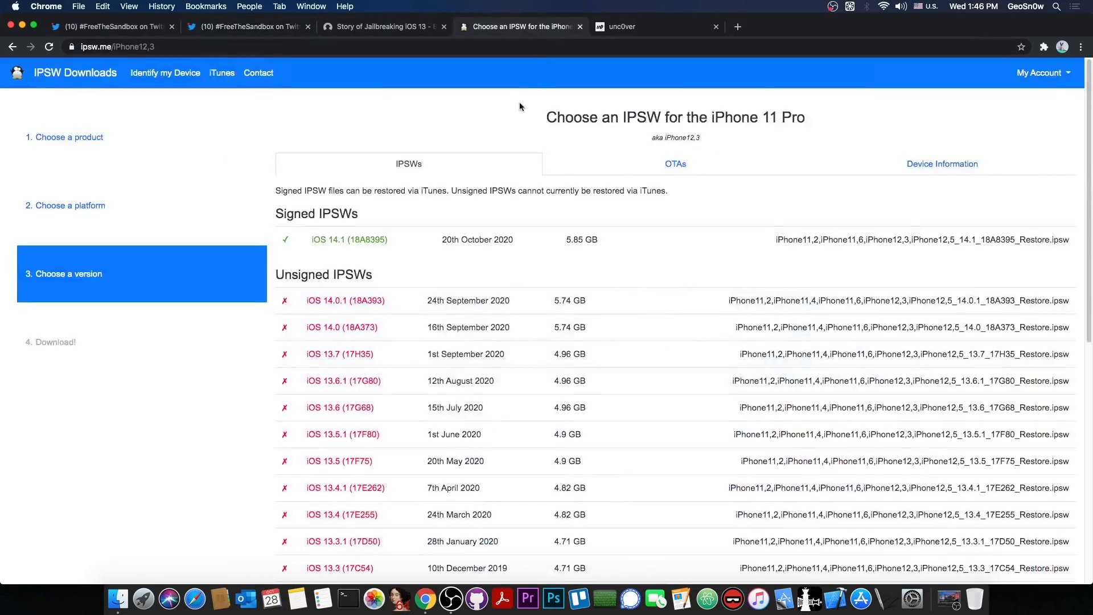
{"action": "mouse_move", "coordinate": [529, 93]}
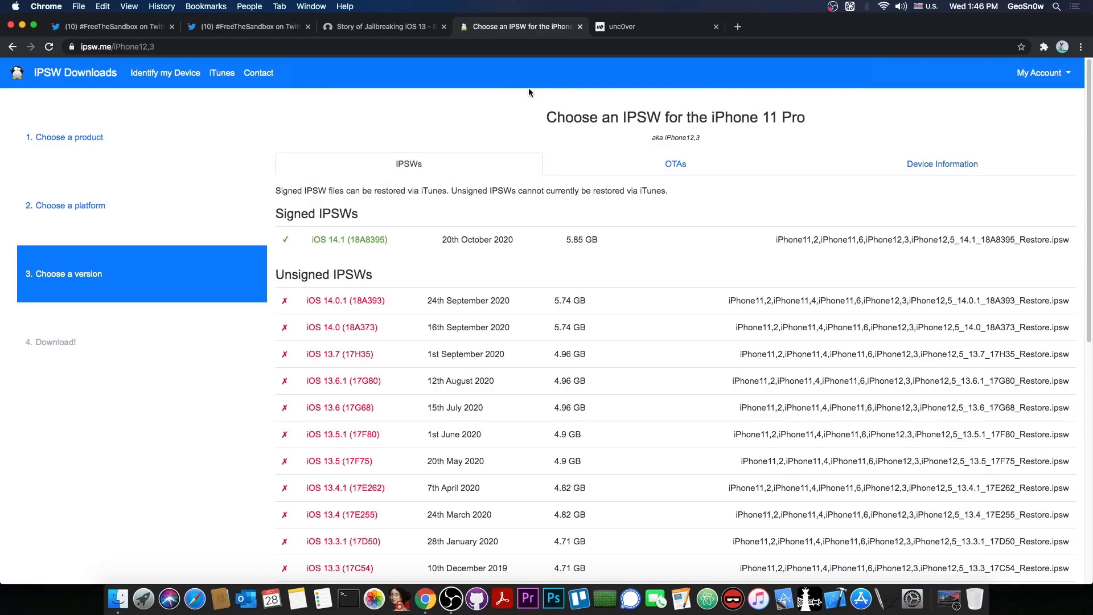
{"action": "mouse_move", "coordinate": [414, 155]}
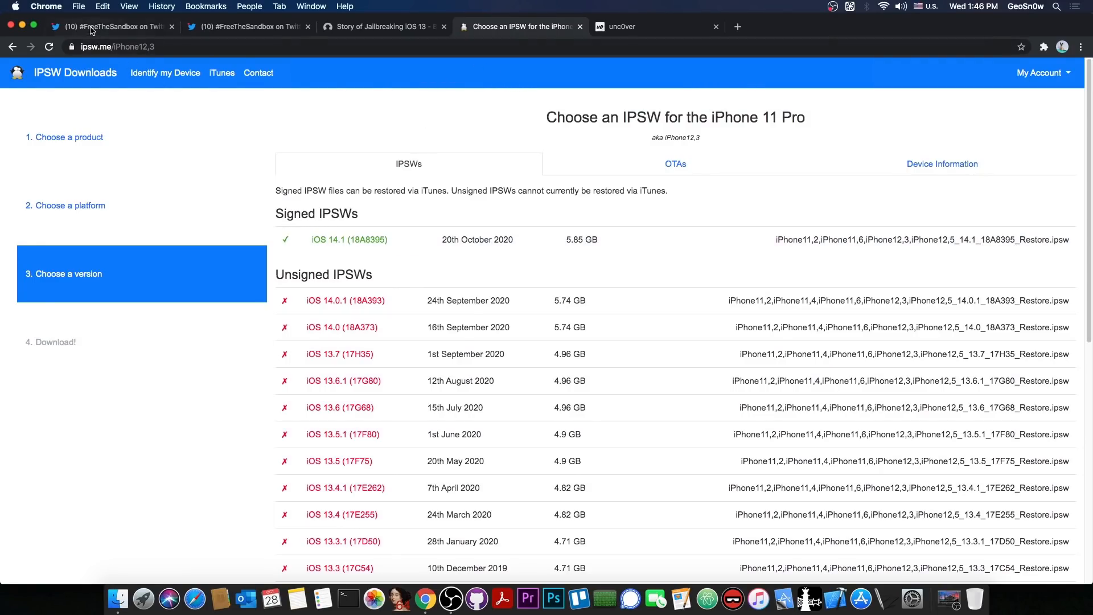
Step: View the jailbreak team announcement thread, then hide Chrome to show the desktop
{"action": "left_click", "coordinate": [112, 27]}
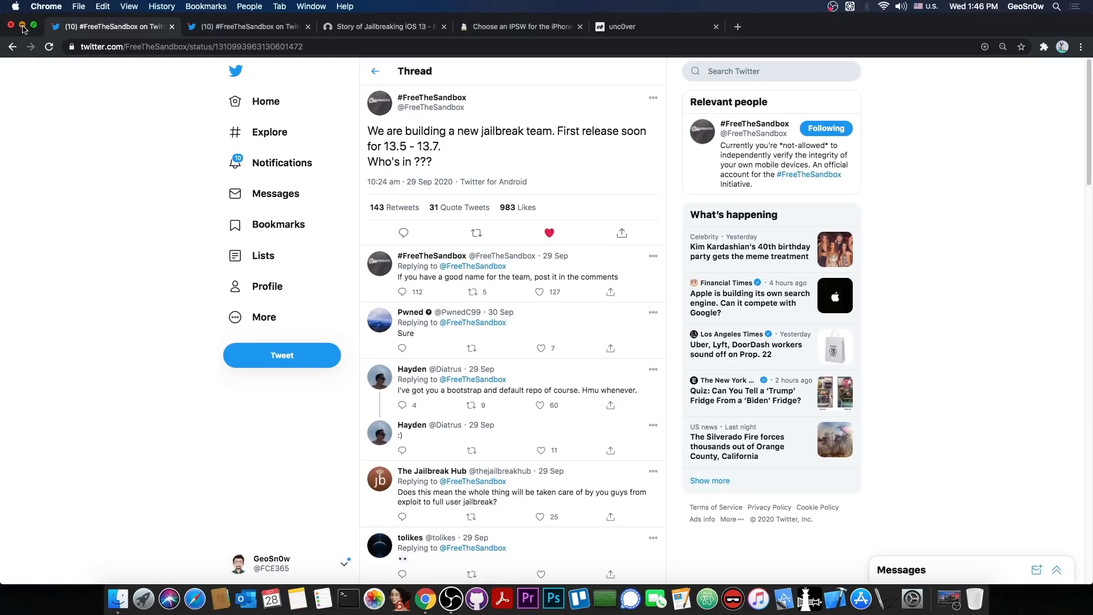
{"action": "left_click", "coordinate": [10, 26]}
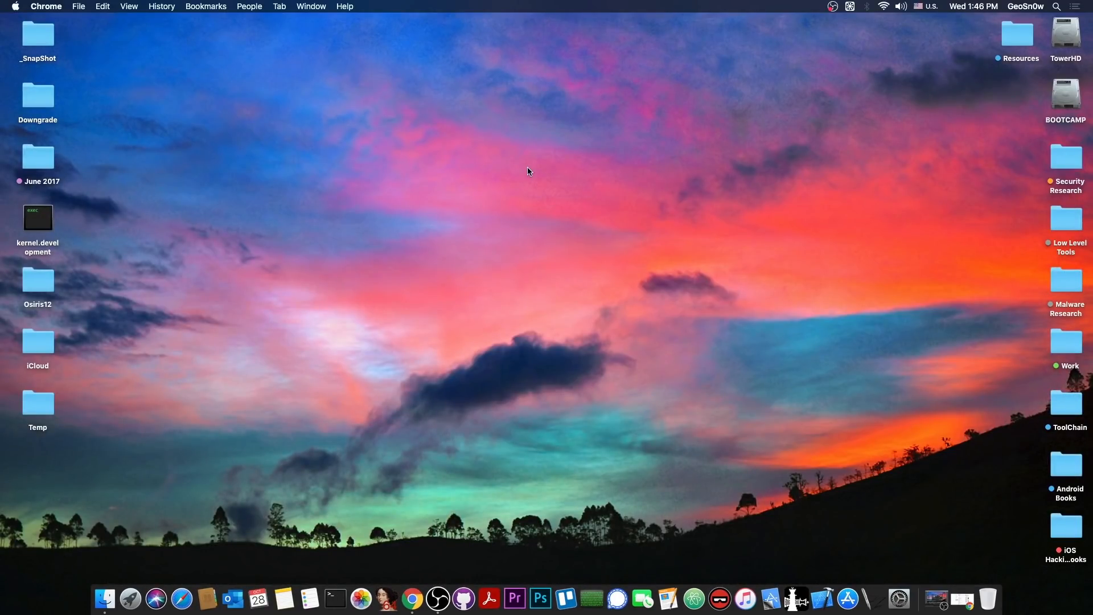